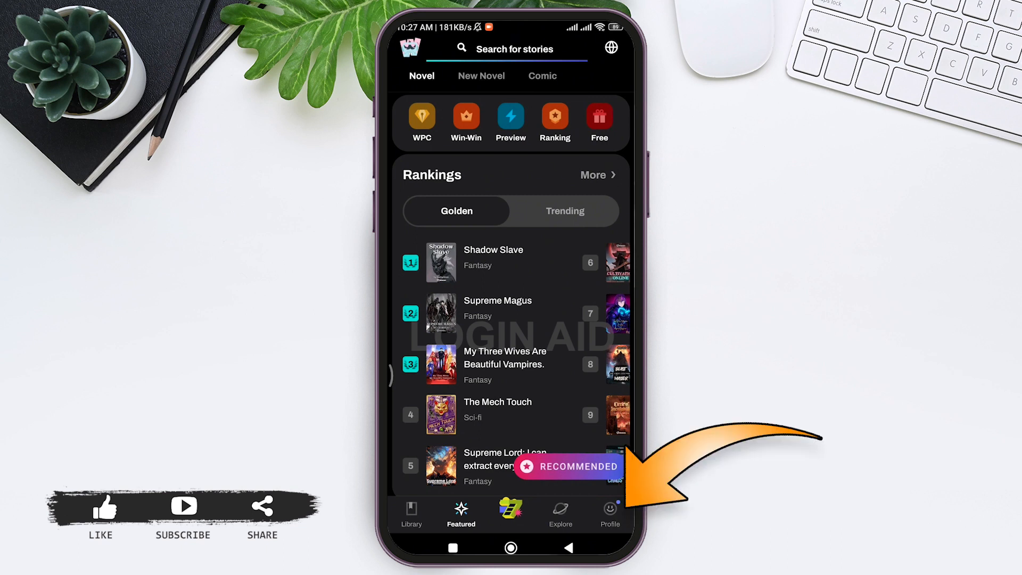
Go to the Profile page, which still shows no signed-in account.
left_click(609, 512)
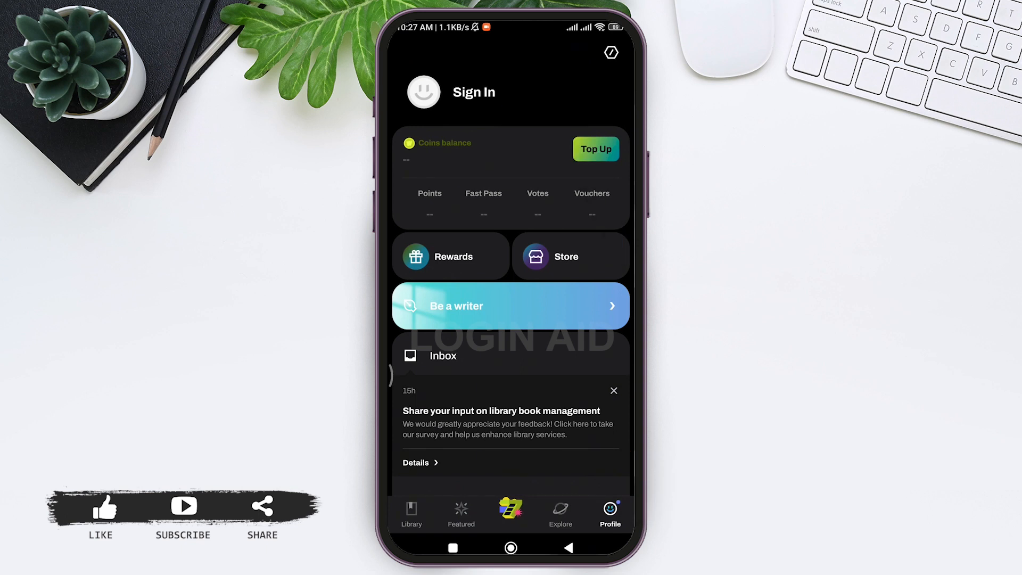
Start signing in and choose the email sign-in option.
left_click(474, 92)
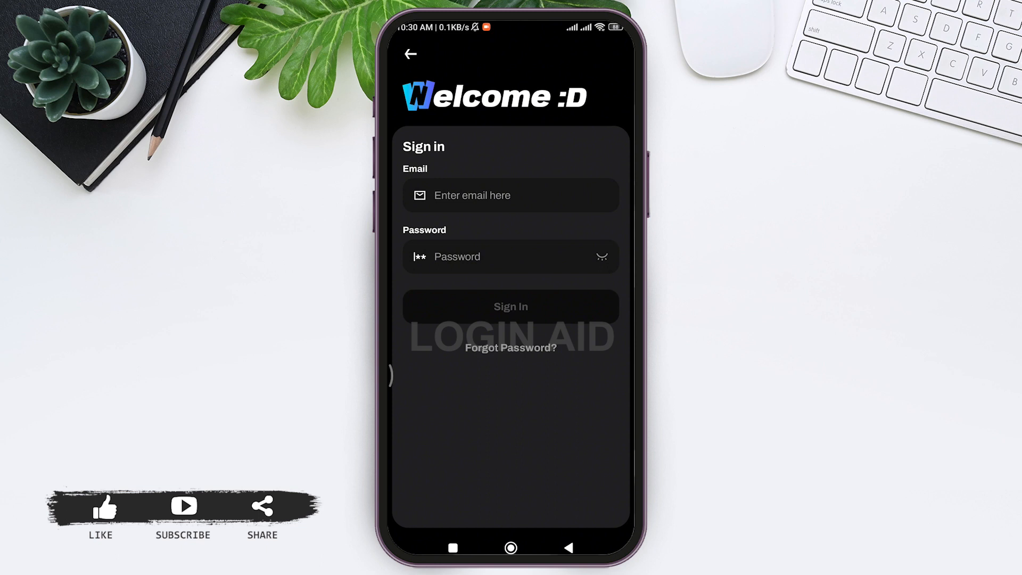
left_click(510, 195)
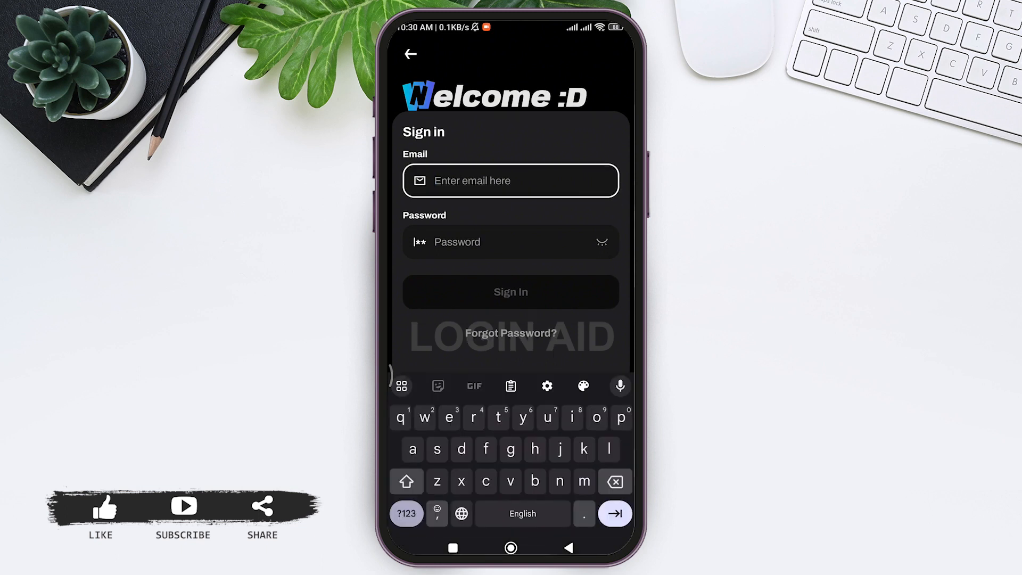
type("hannat")
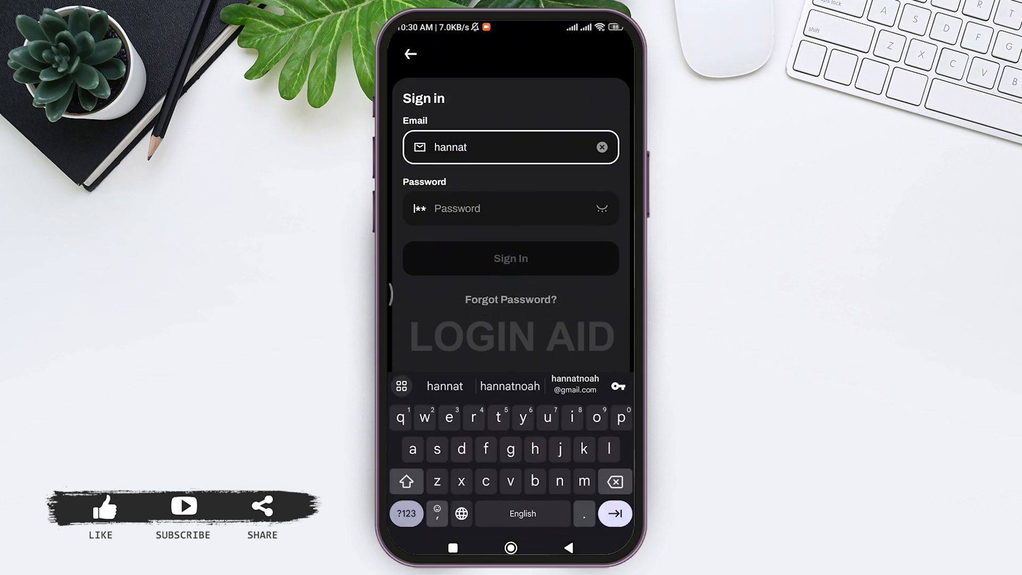
left_click(575, 385)
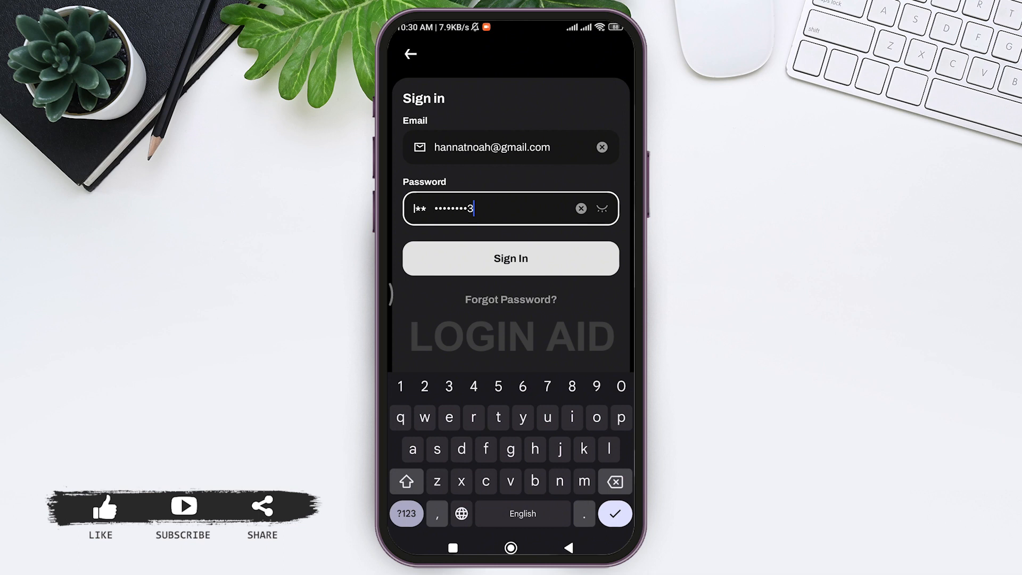
left_click(510, 257)
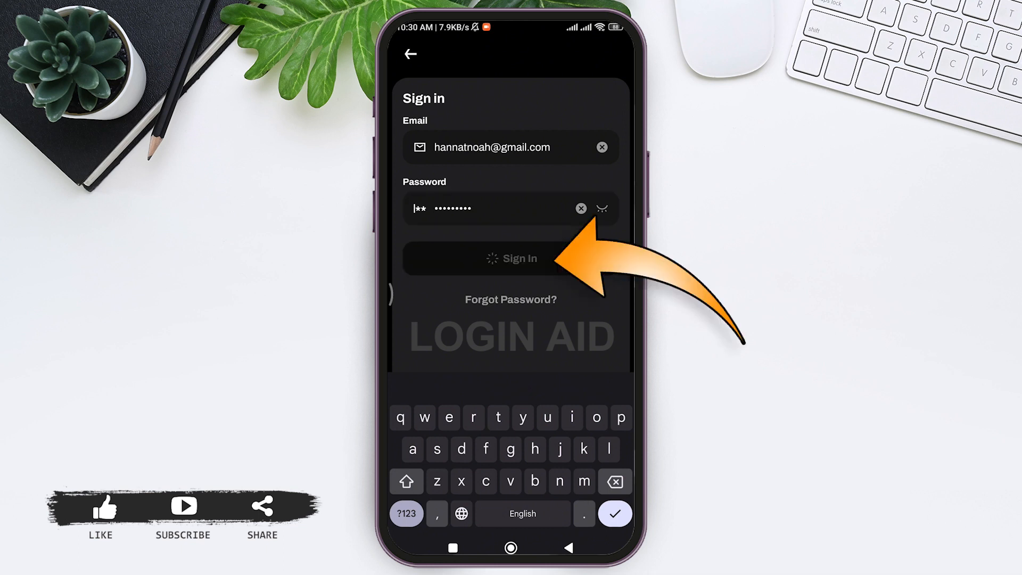
Complete sign-in to the hannatnoah profile and switch to the Library of books being read.
left_click(510, 258)
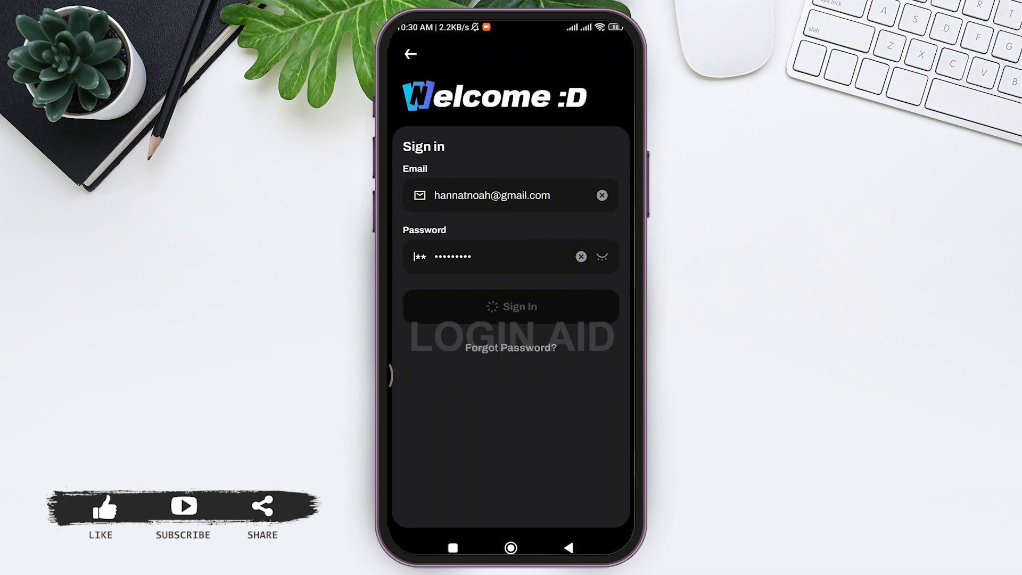
left_click(510, 307)
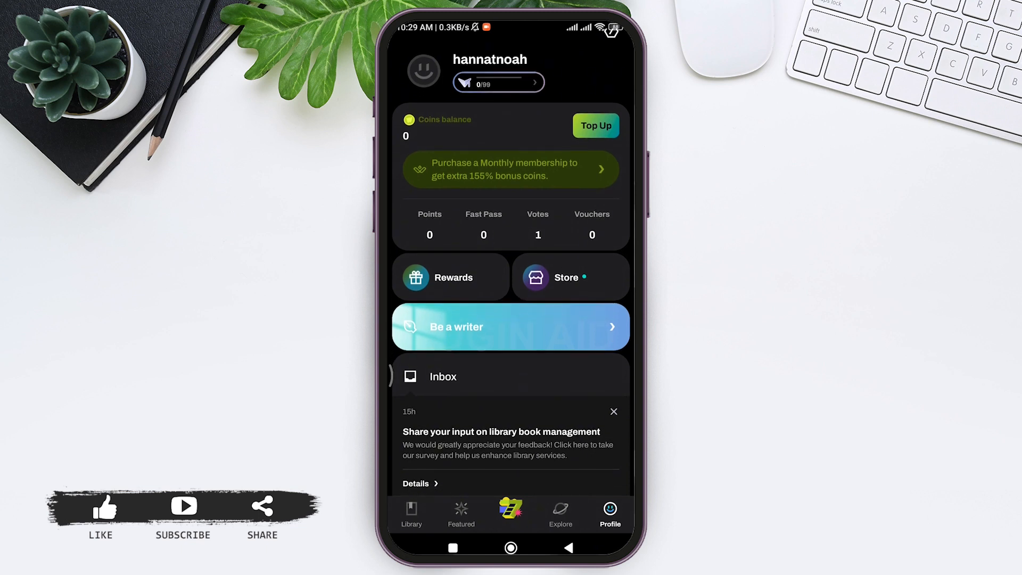
left_click(410, 515)
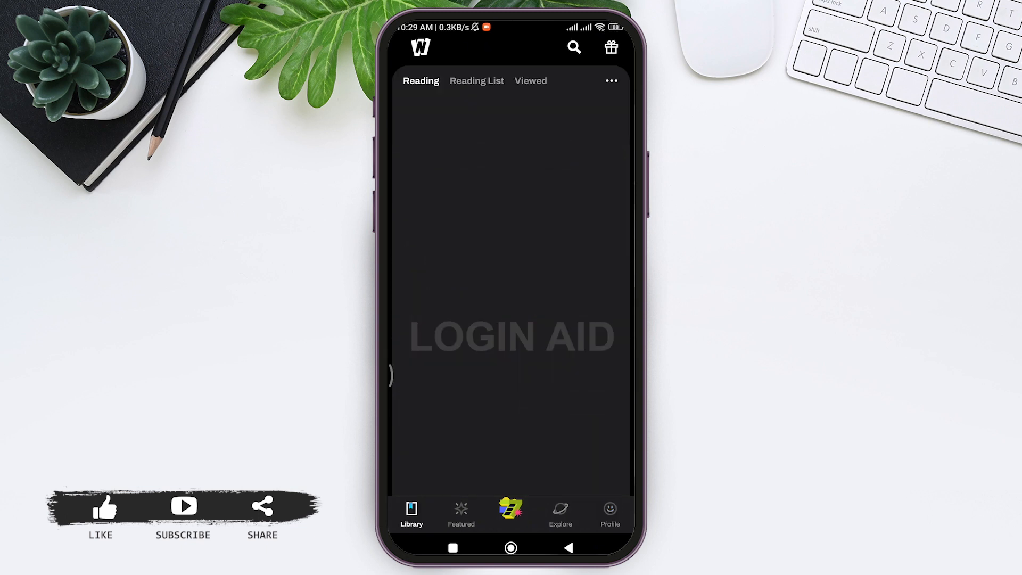